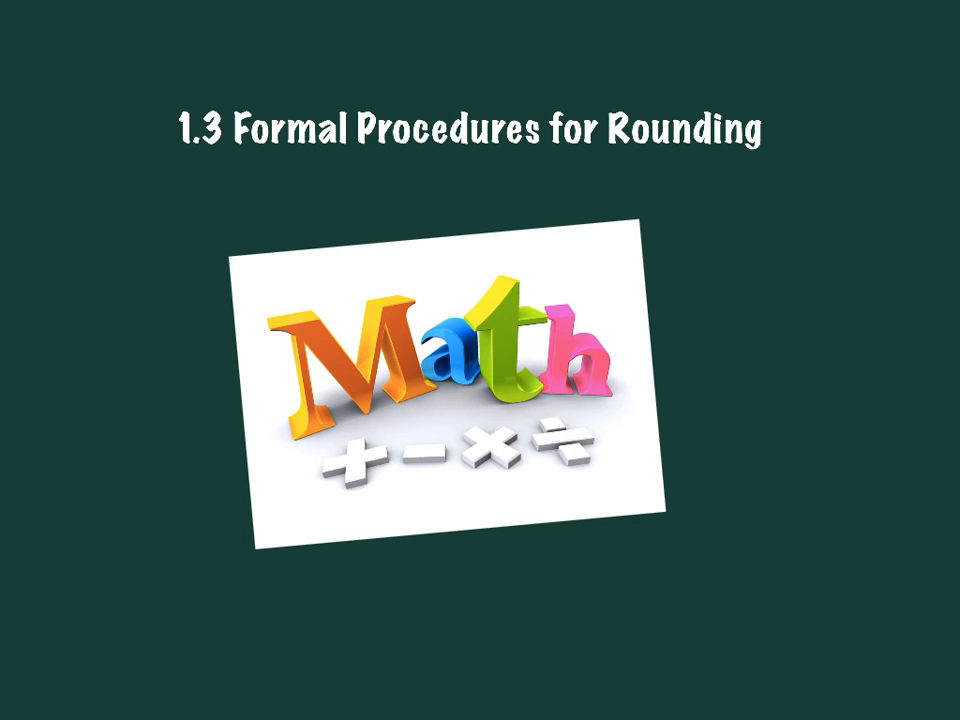
Mark 850, 855 and 860 on the 856 number line and circle the 855 tick
key(Right)
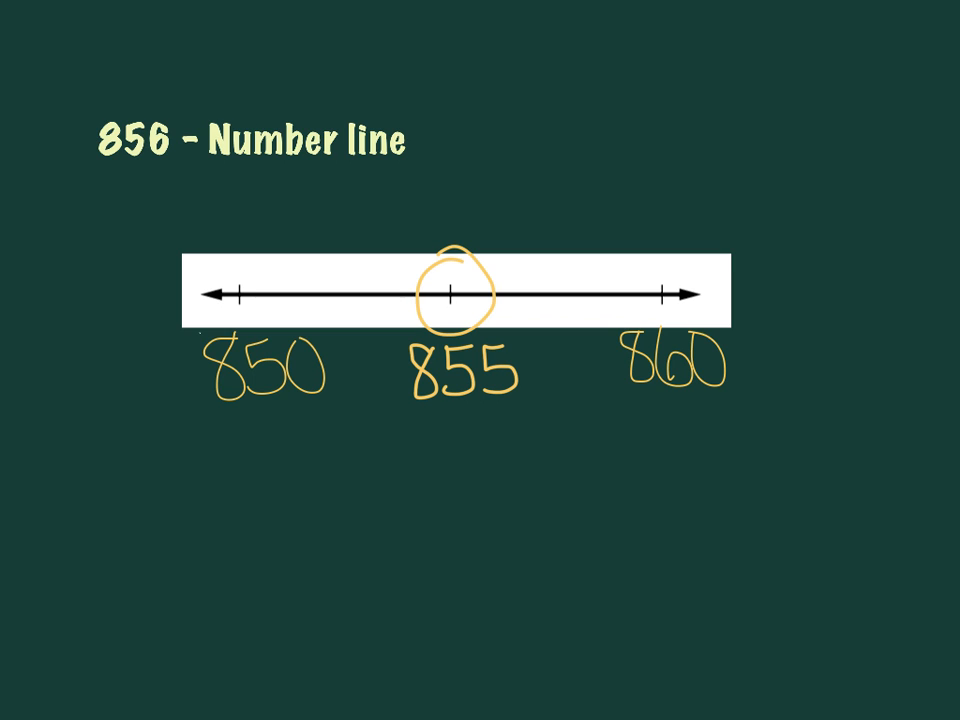
Draw a curved arrow from 856 down to the number line and begin writing 860
drag(140, 195, 500, 180)
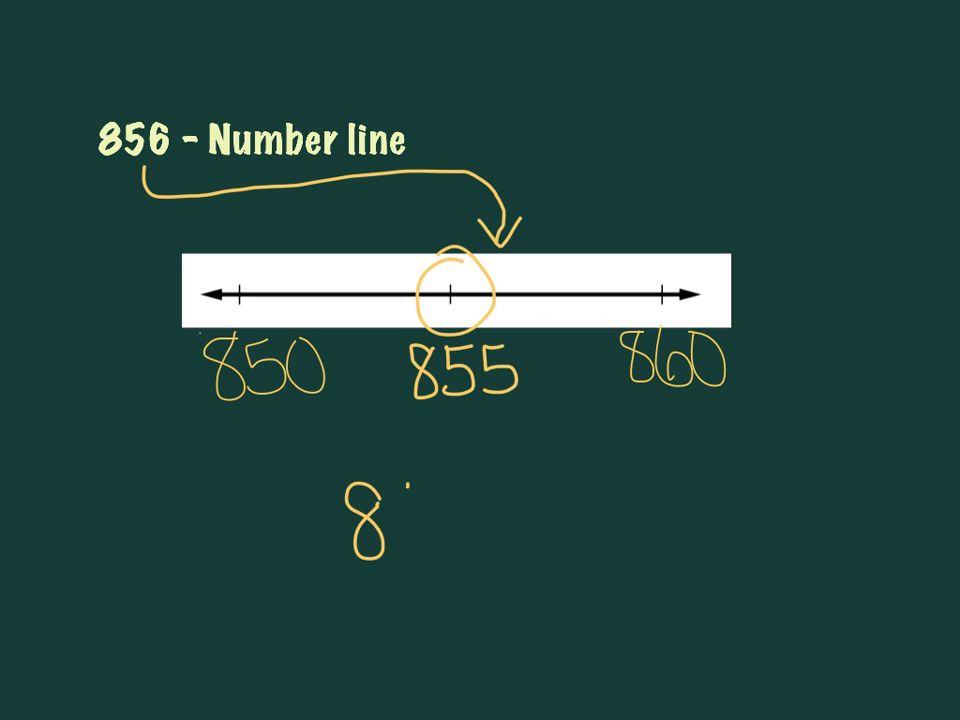
text(860)
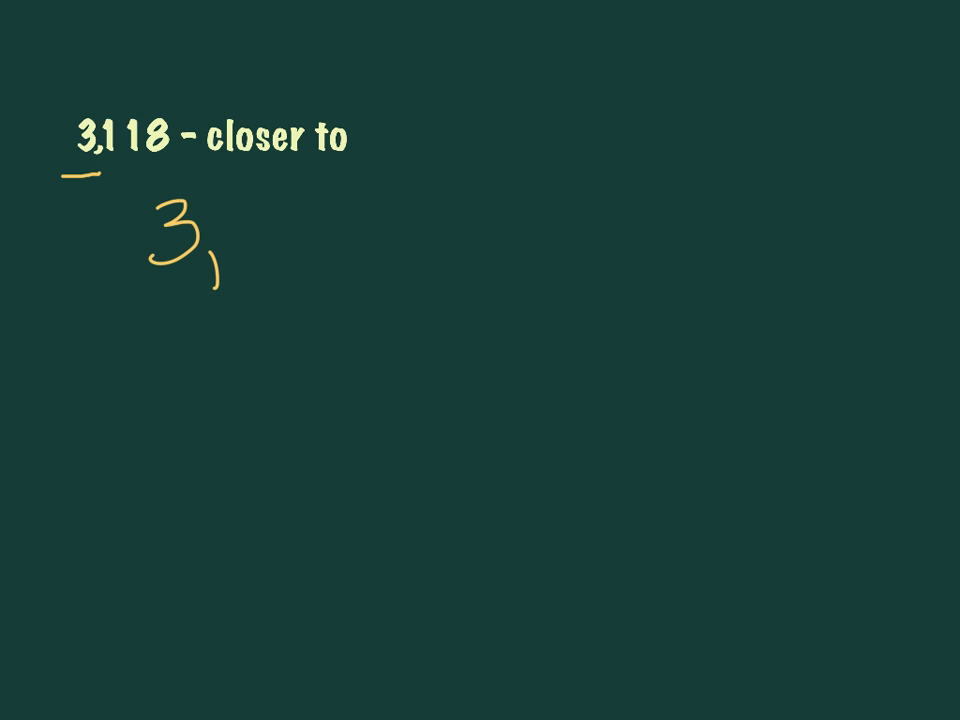
Underline the 3 in 3,118, write 3,000 beneath it, and start a 4 in white
drag(250, 240, 410, 250)
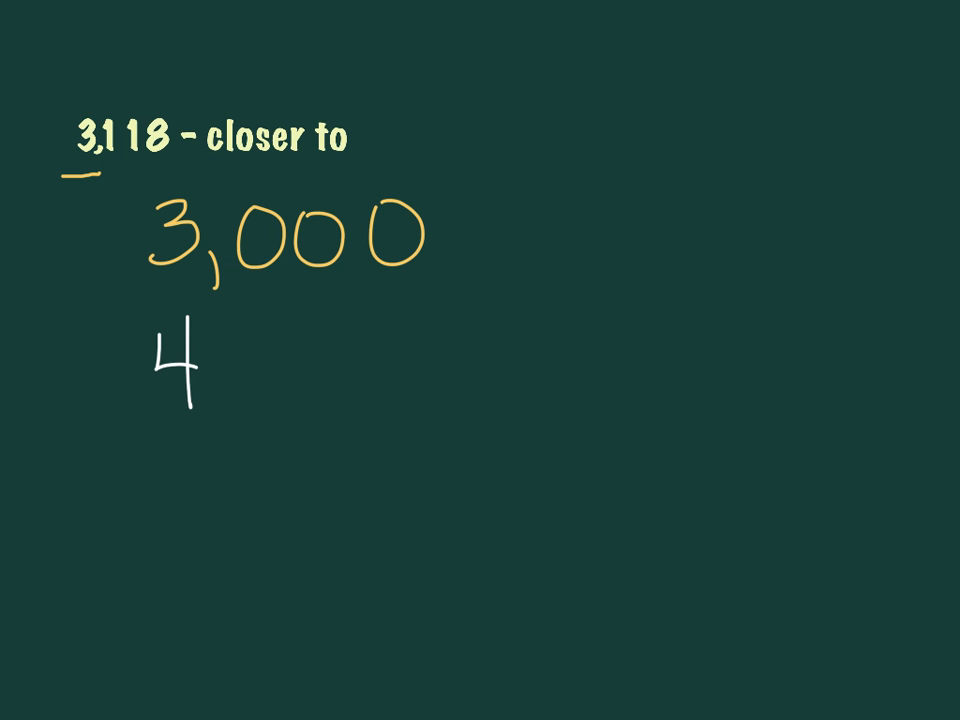
Finish 4,000 below 3,000, then circle 3,000 as the thousand nearer 3,118
click(212, 382)
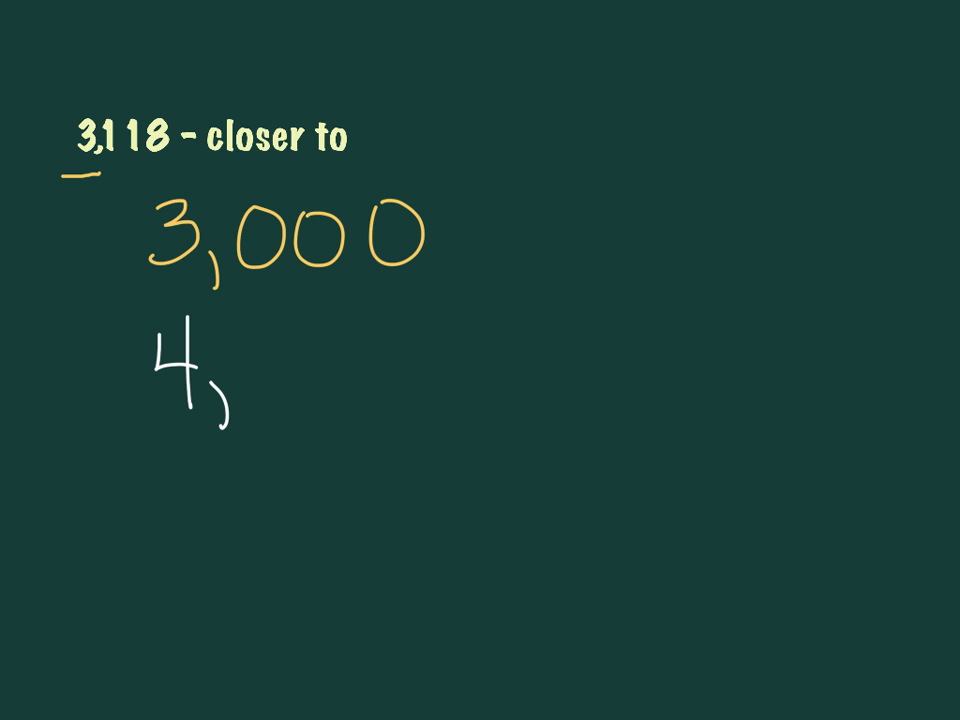
drag(255, 340, 350, 380)
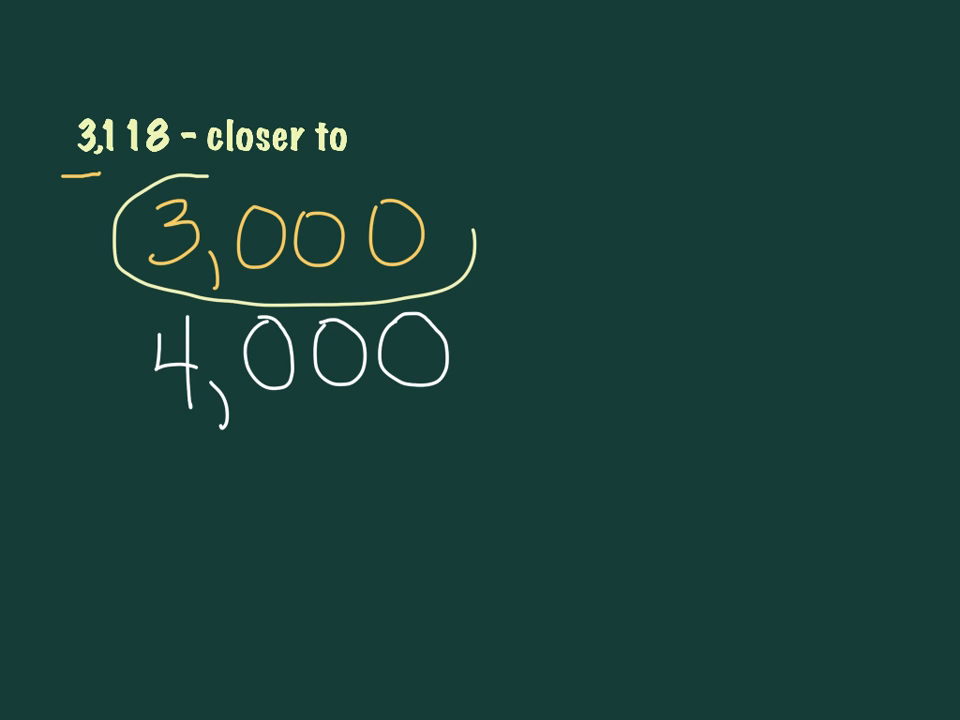
drag(160, 185, 470, 225)
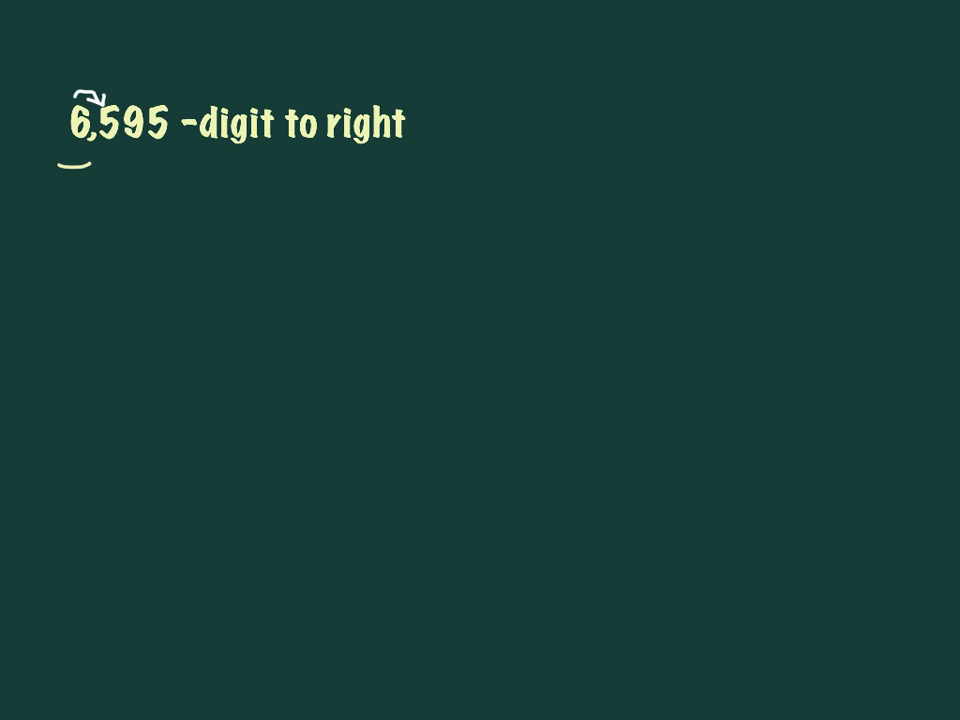
Handwrite 7,000 beneath 6,595 as its rounded thousand
drag(180, 225, 225, 295)
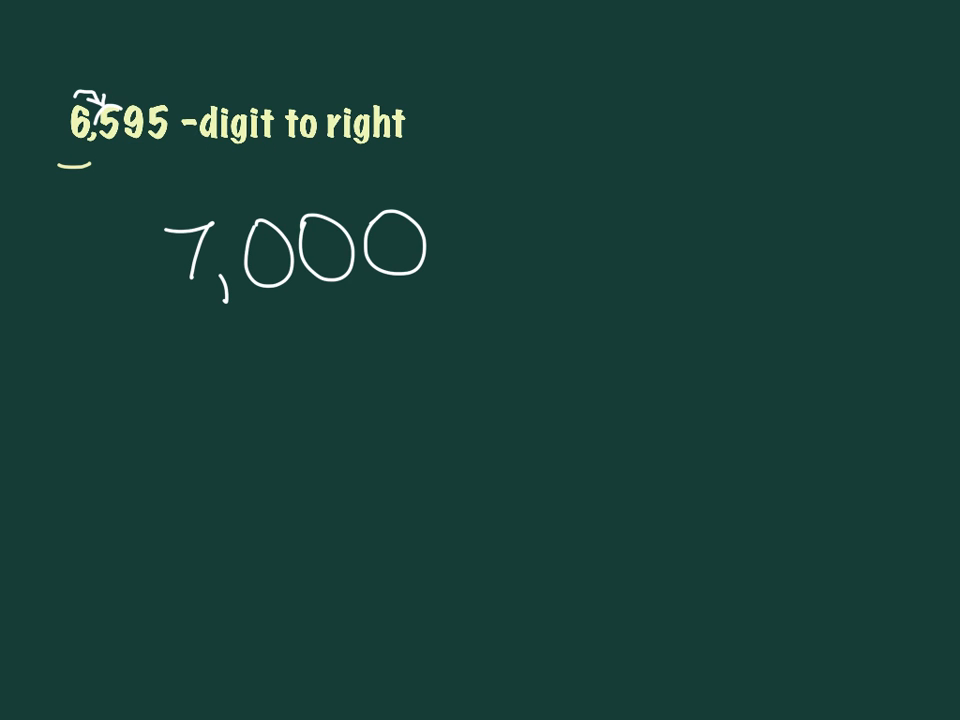
Circle the hundreds digit 5 in 6,595 and start writing 6,4 beside 7,000
drag(110, 110, 110, 140)
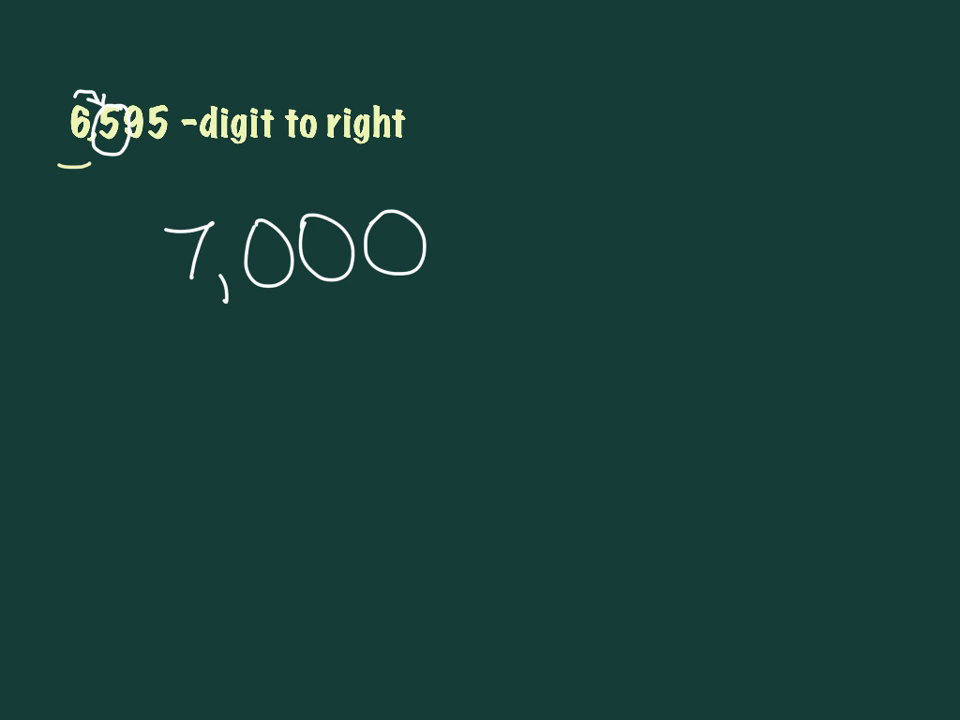
drag(590, 160, 640, 210)
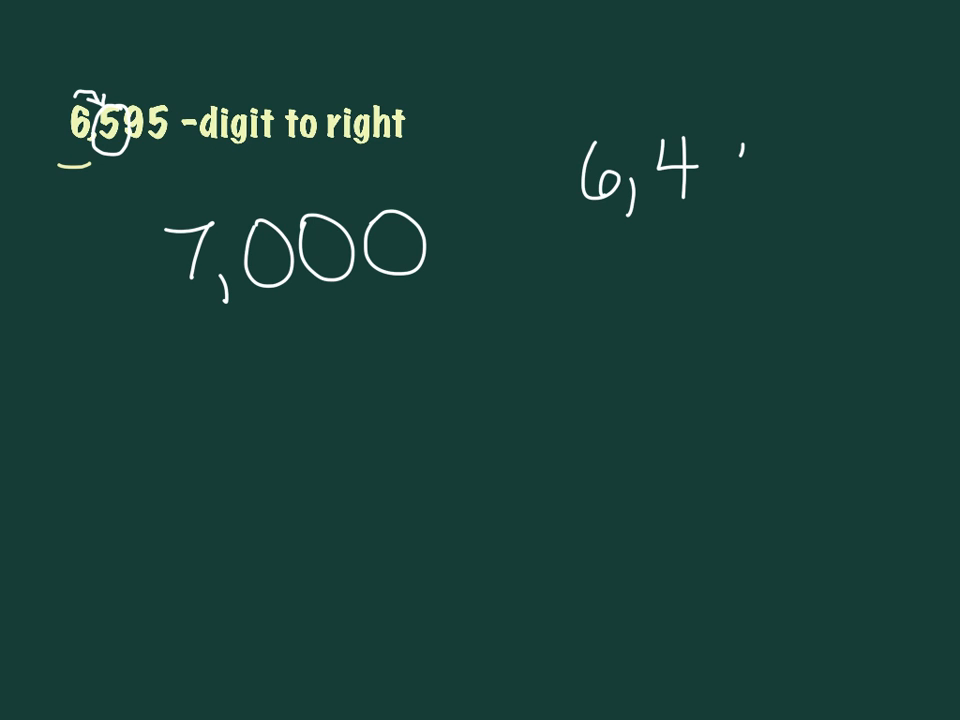
Write 6,495, underline its 6, arrow to the 4, and begin writing 6,00 below
text(95)
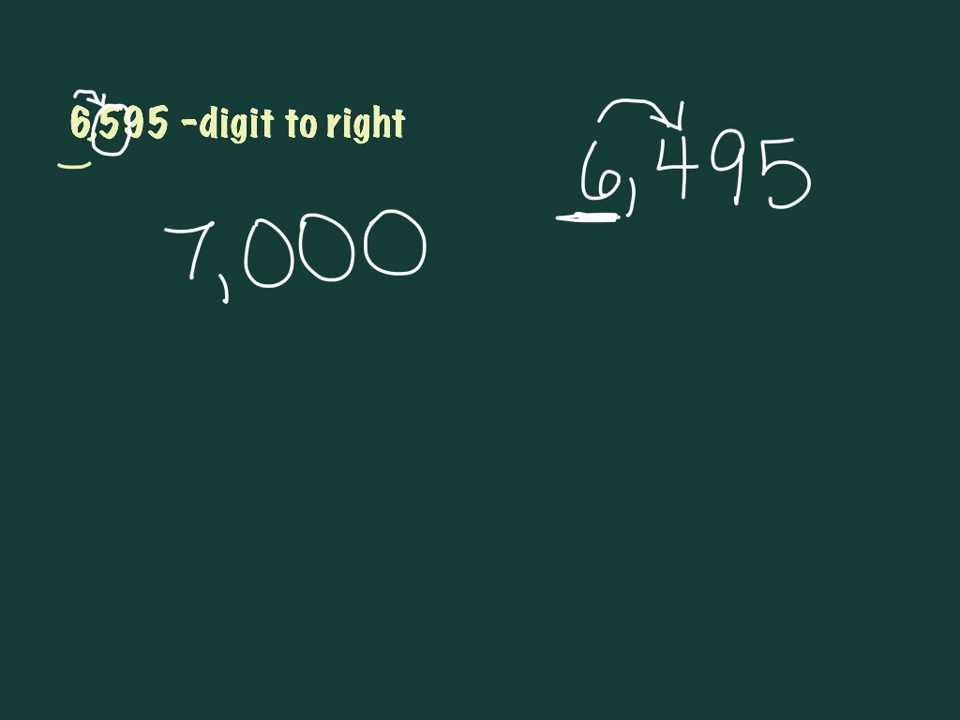
drag(605, 270, 600, 345)
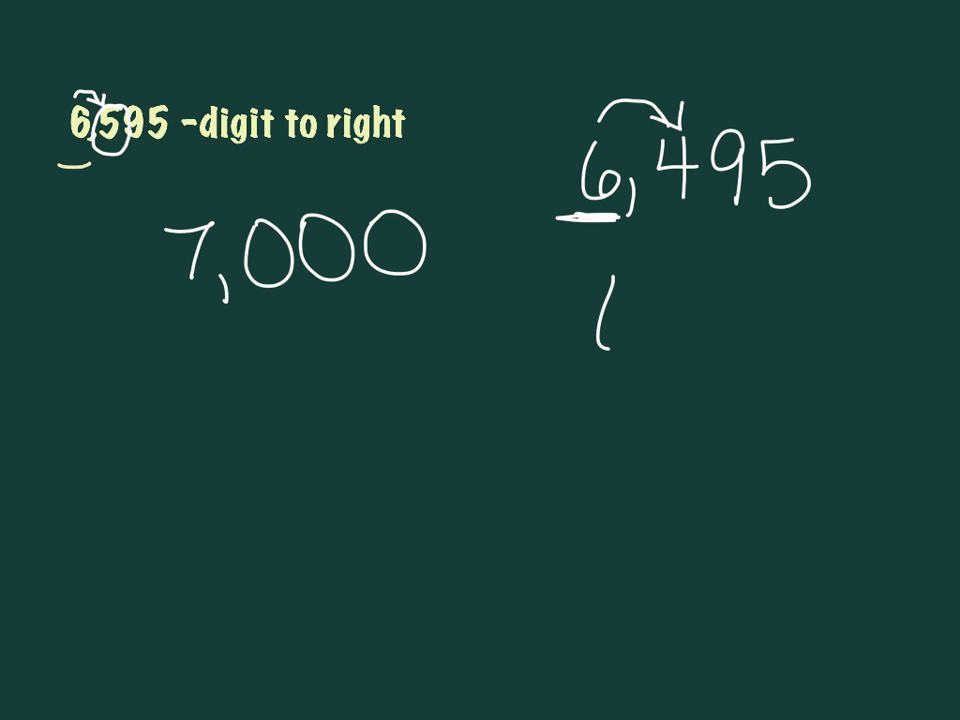
text(6,00)
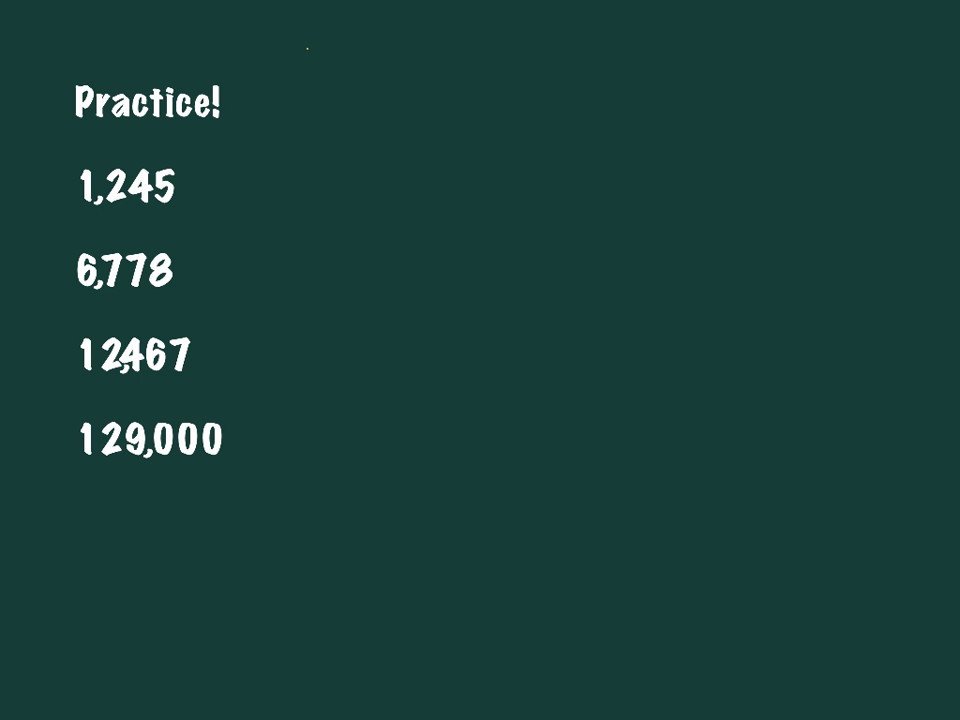
Draw a long yellow horizontal line to the right of 1,245 on the Practice slide
drag(380, 200, 888, 175)
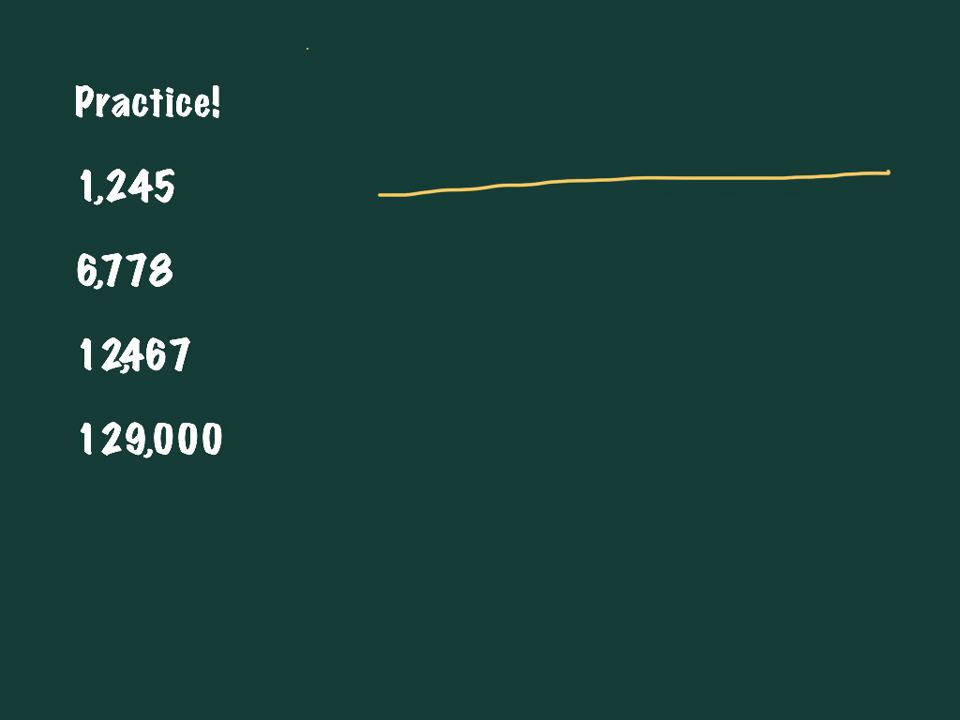
Add arrowheads, ticks labeled 1,200, 1,300, 1,400, and a down arrow between 1,200 and 1,300
drag(885, 178, 890, 200)
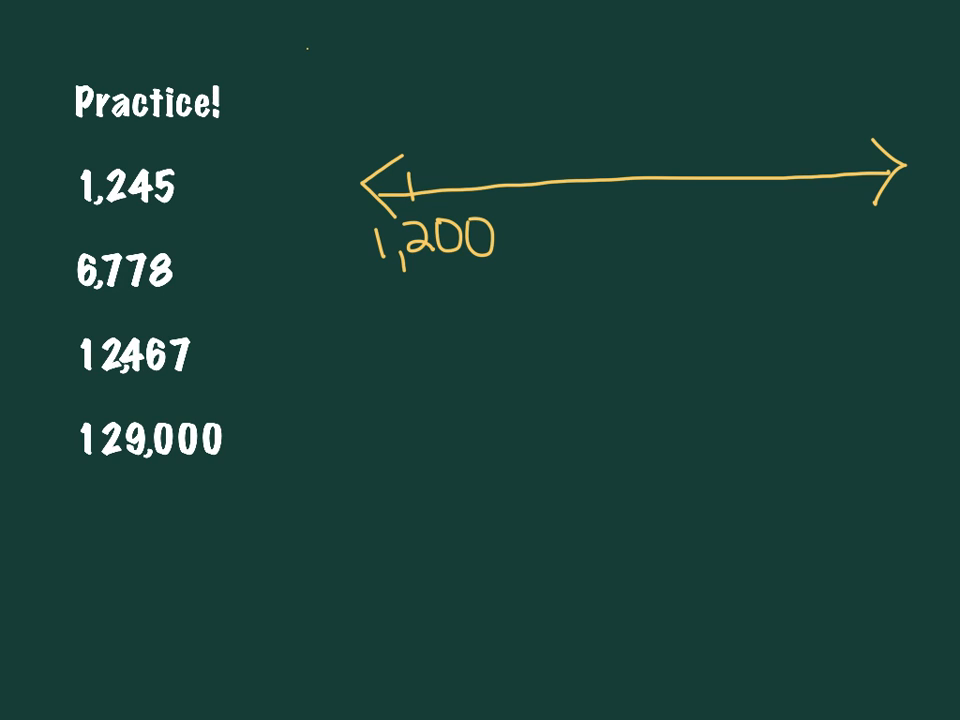
drag(625, 165, 625, 200)
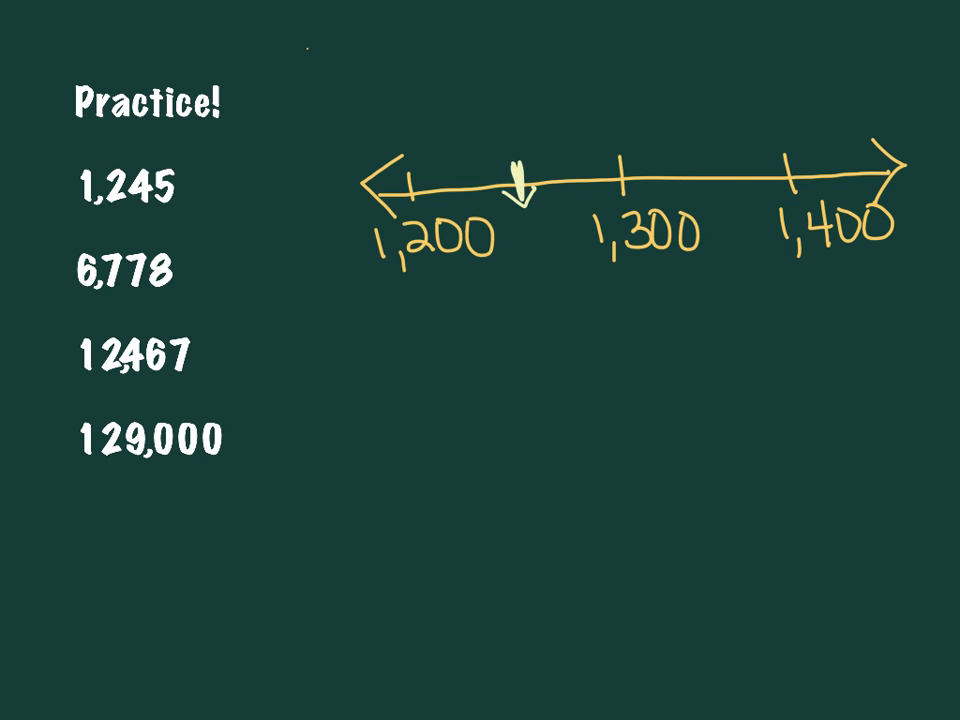
Label the midpoint arrow 1,250 and curve a line from 1,245 to just left of it
drag(488, 110, 485, 145)
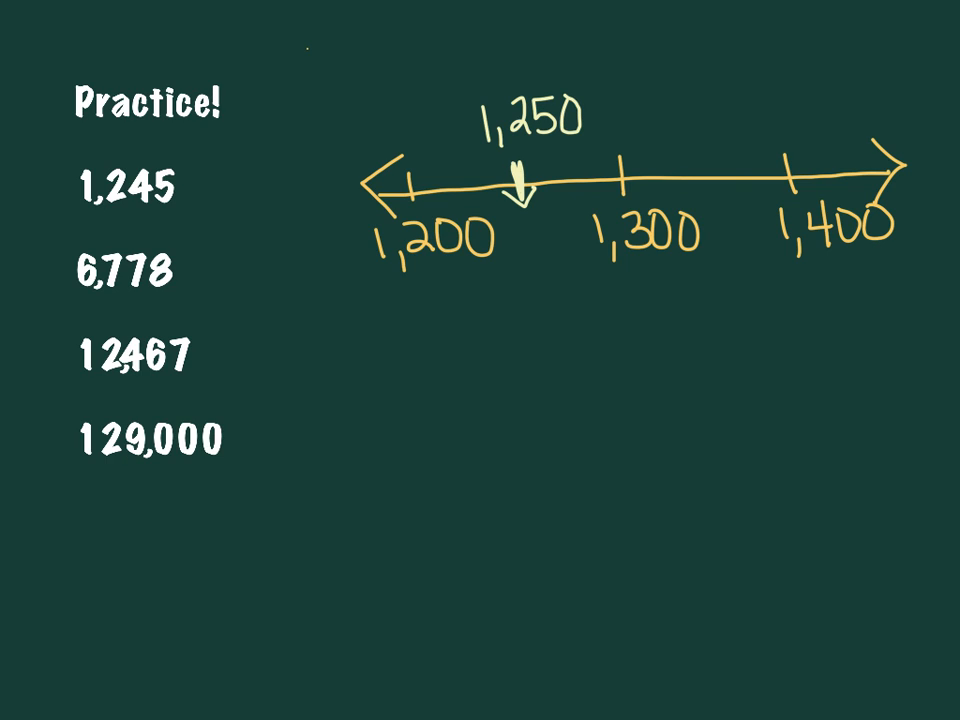
drag(160, 180, 230, 155)
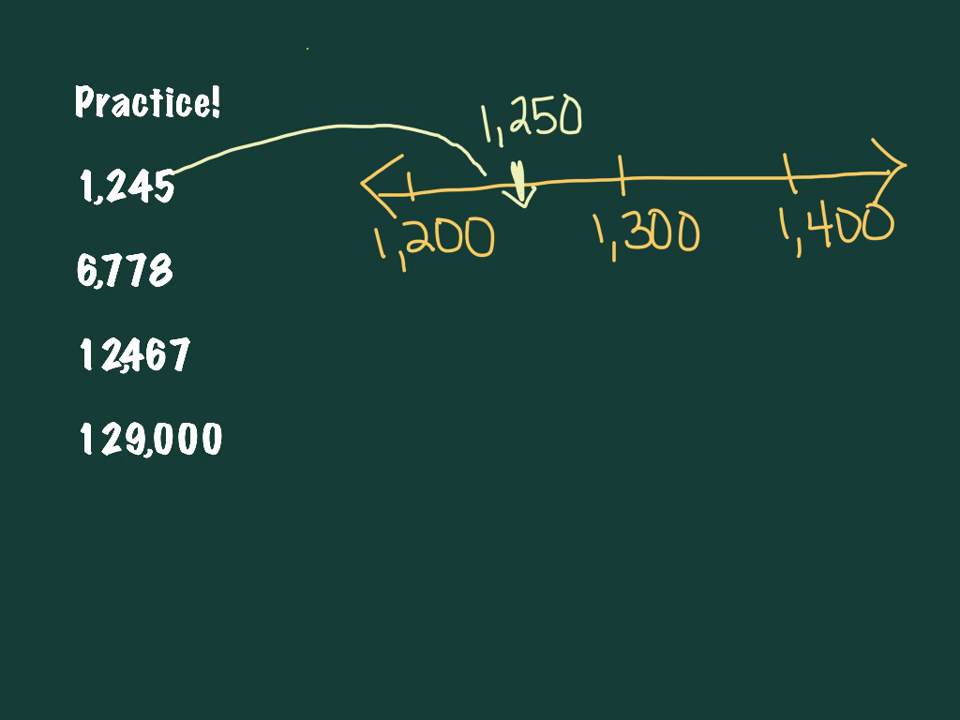
mouse_move(475, 170)
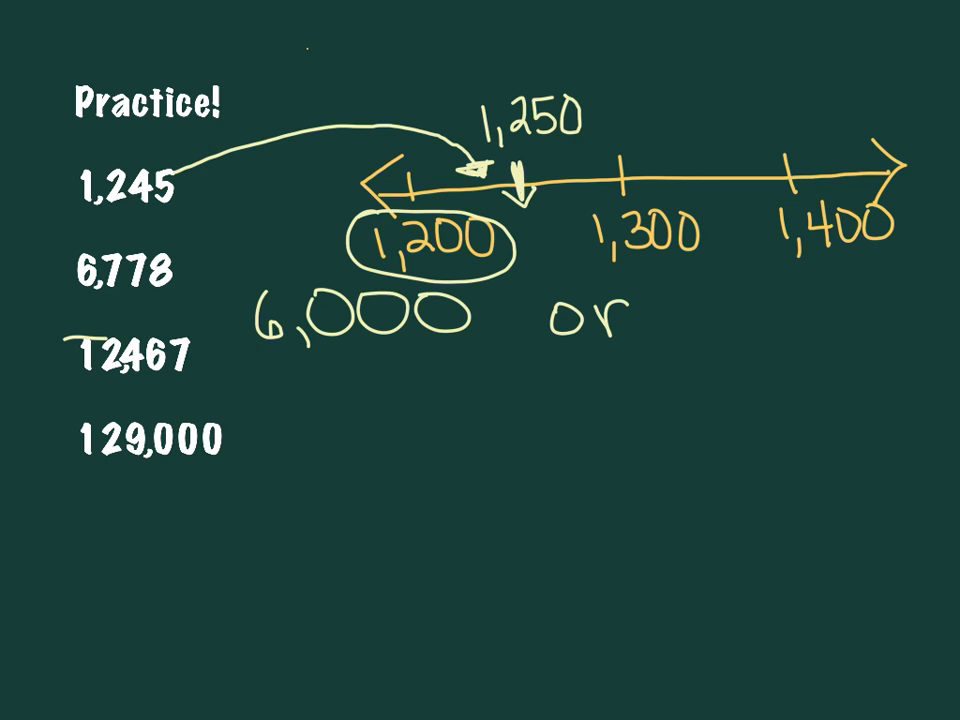
Finish writing 7,000 beside 6,000, circle it, and mark the deciding digit of 12,467
text(7,)
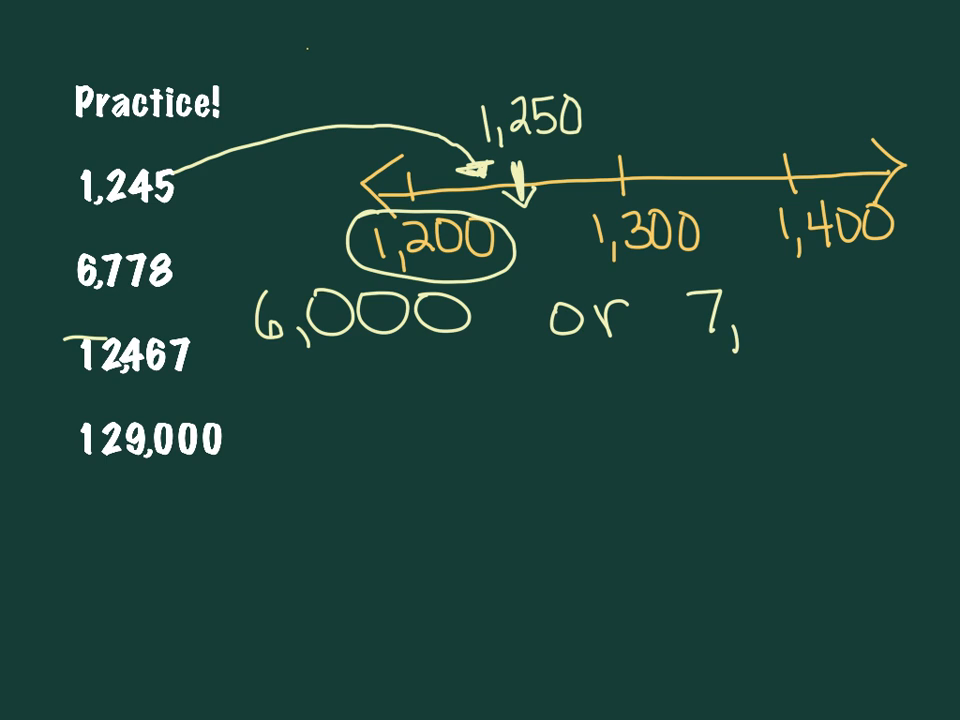
text(000)
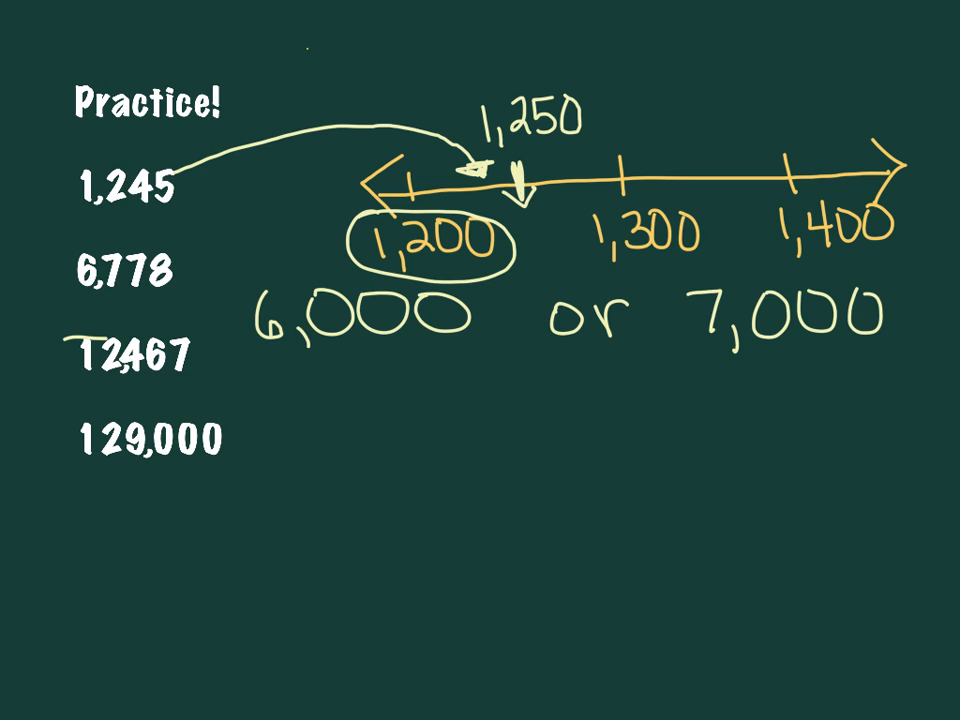
drag(690, 290, 735, 270)
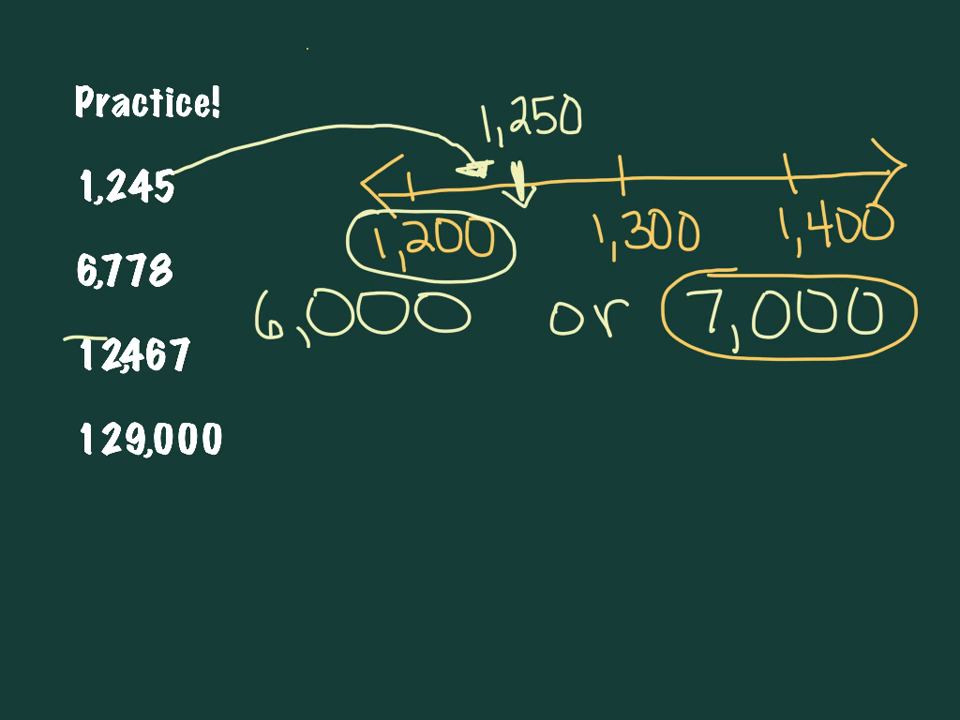
drag(80, 440, 120, 438)
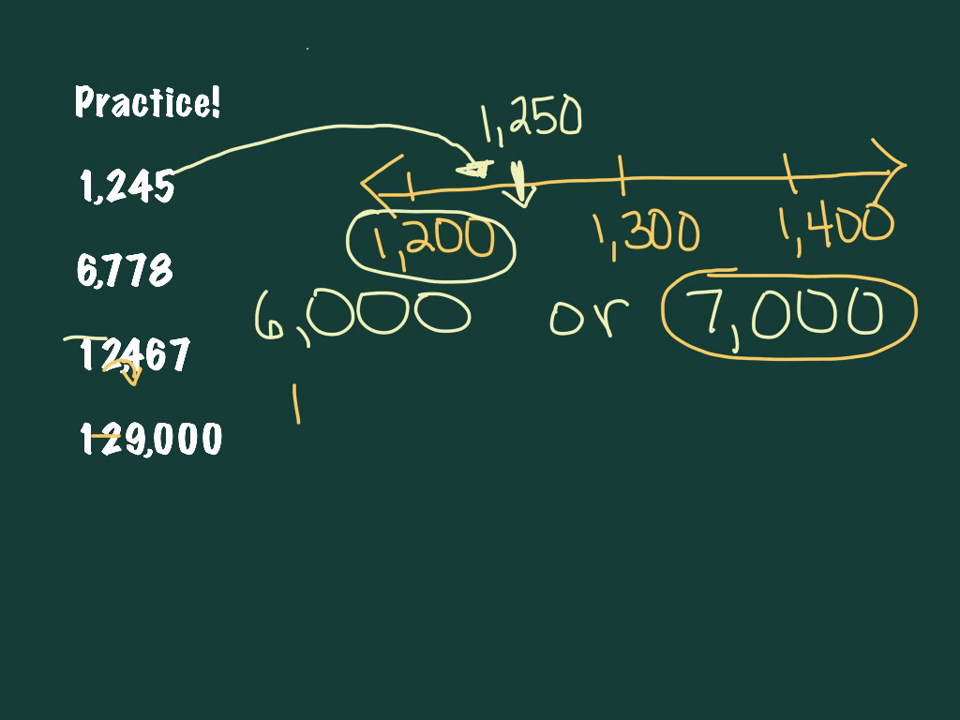
Handwrite 12,000 below 6,000 as the rounded value of 12,467, then start 13,000 beside it
text(12,)
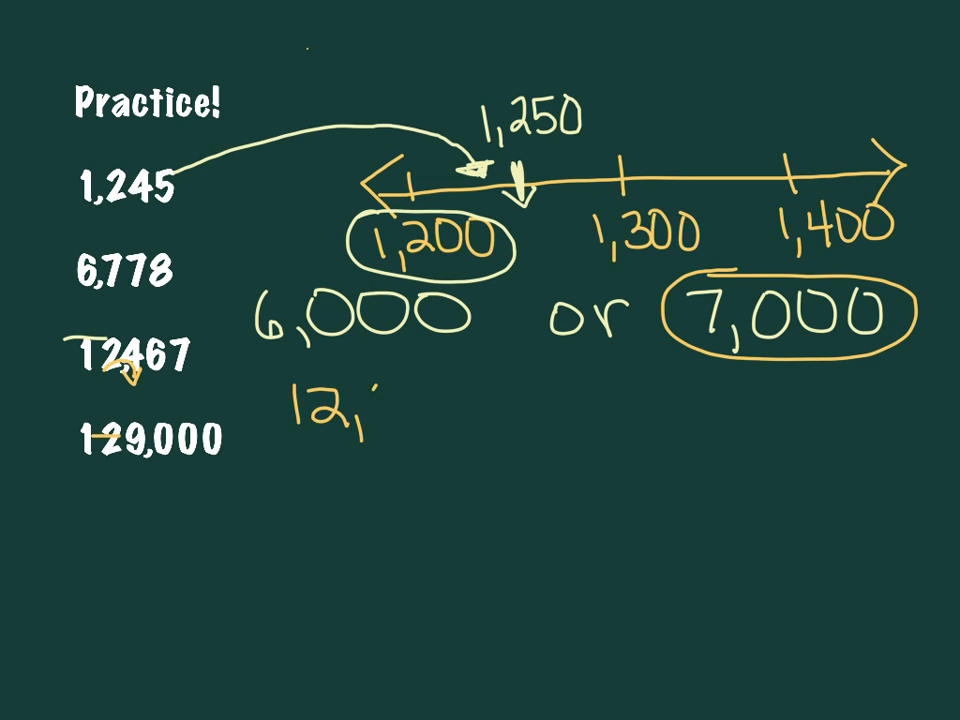
text(000)
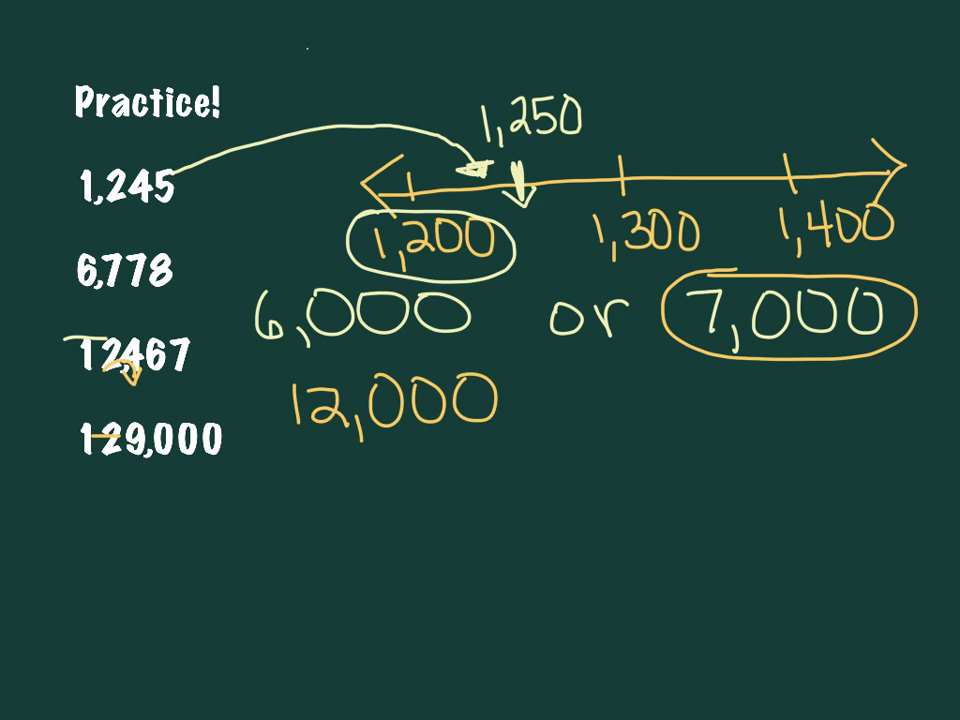
text(13.)
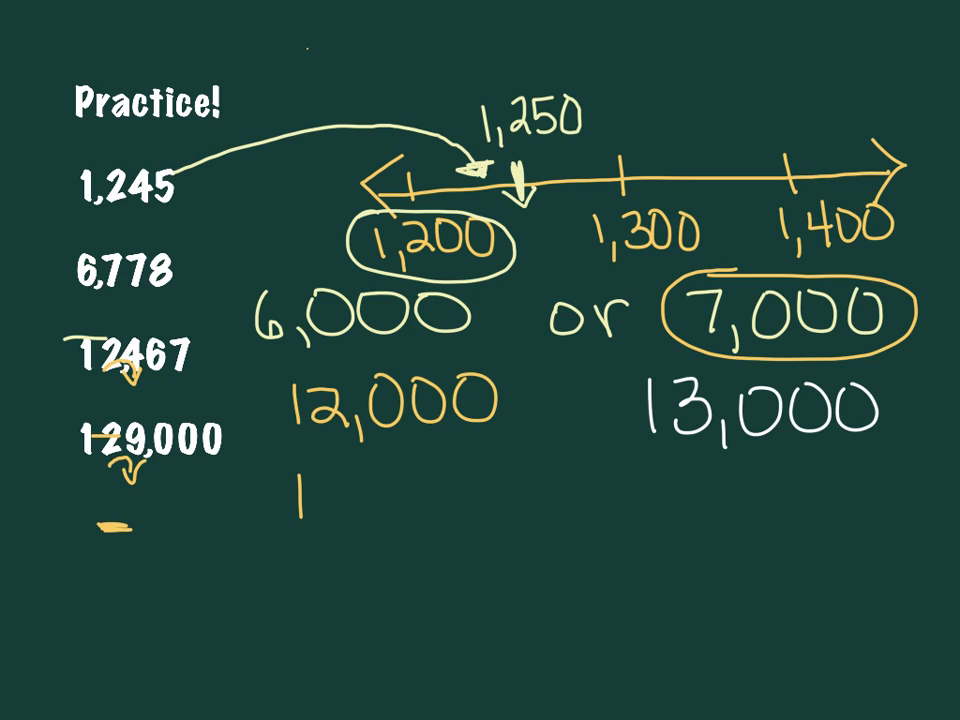
Finish the handwritten 13,000 and 130,000 answers, bringing up the 'On your own' slide
text(7)
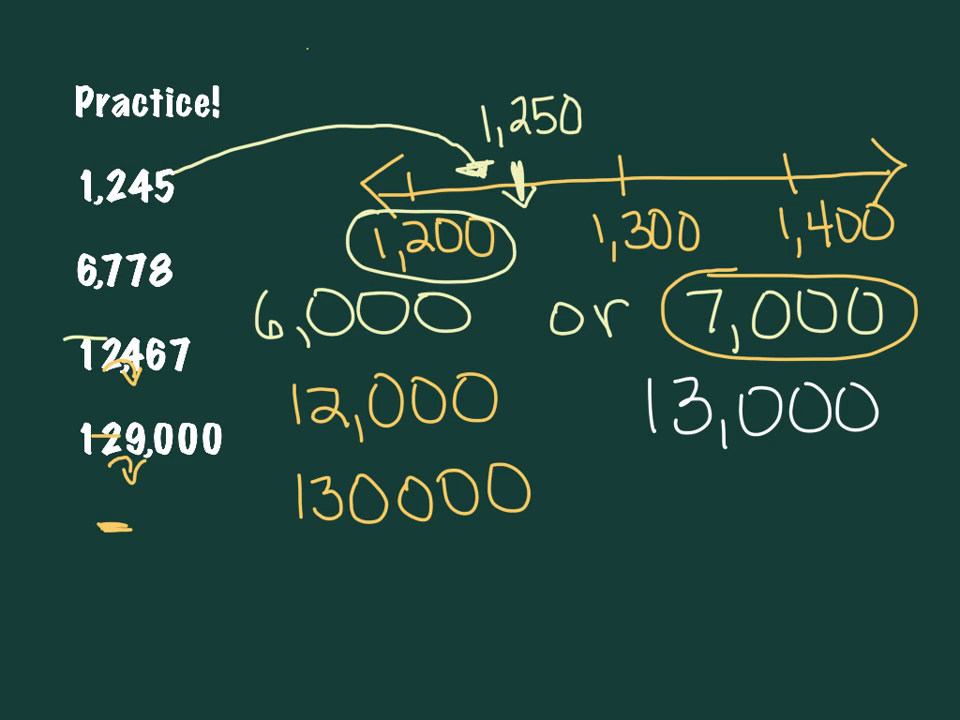
click(395, 500)
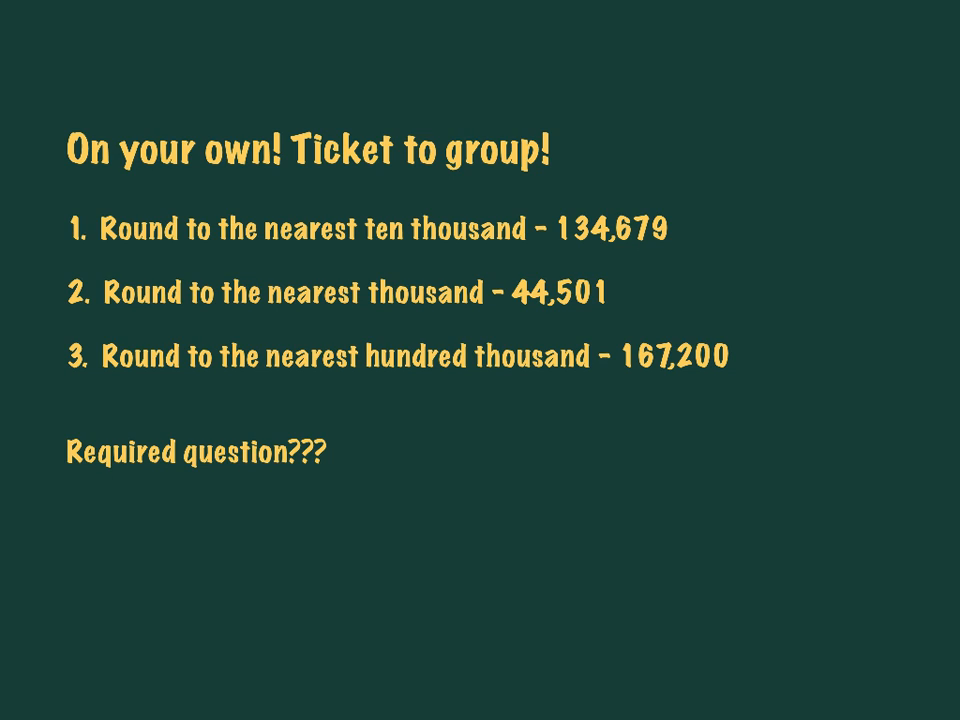
Advance from the 'On your own' slide to the Summary slide
key(right)
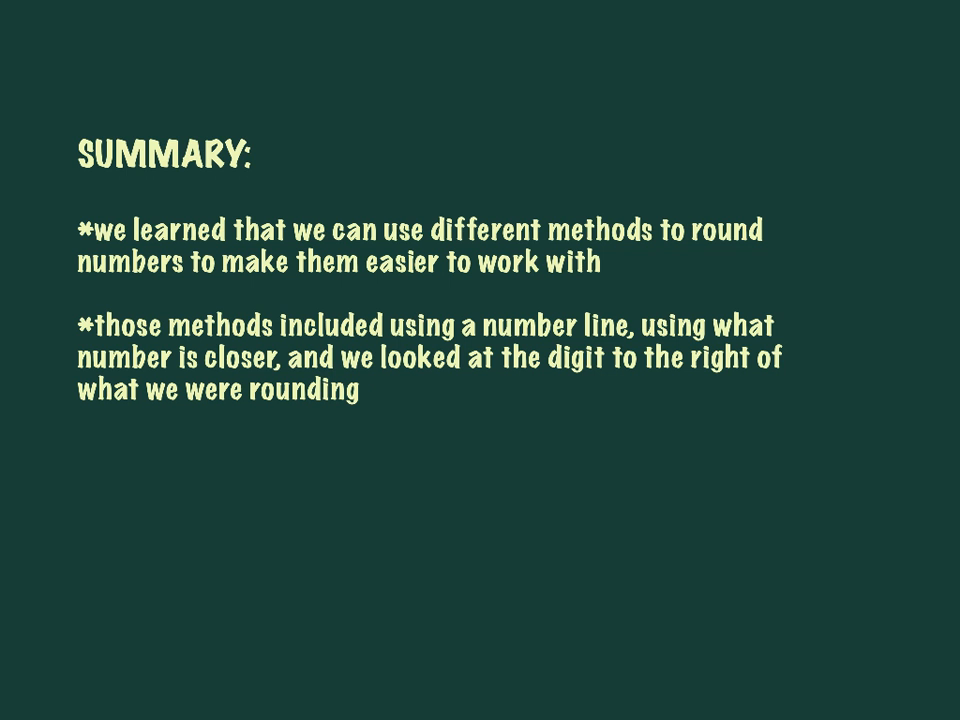